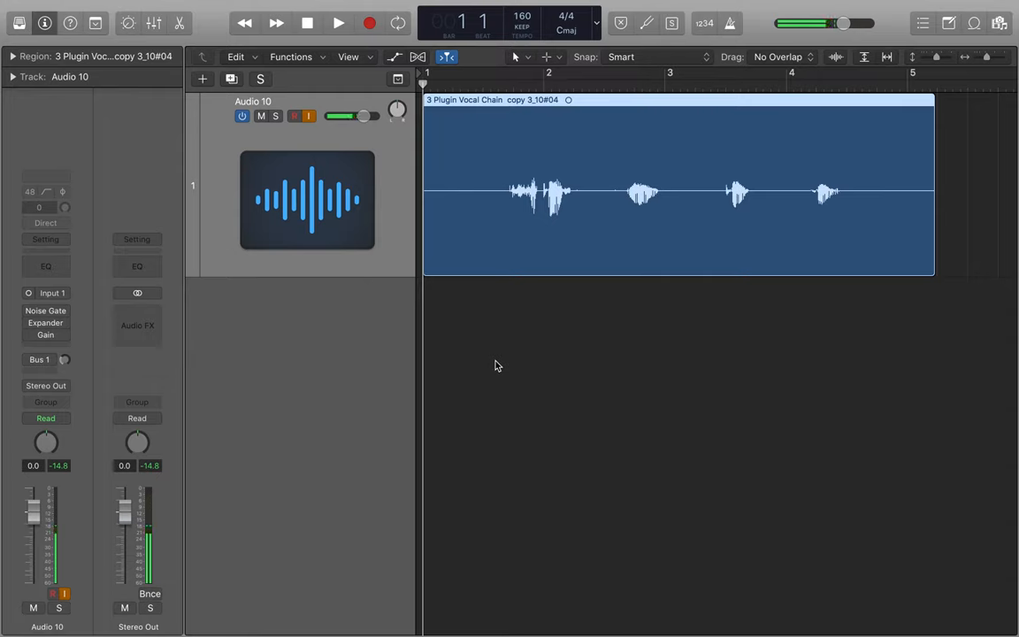
pyautogui.moveTo(967, 175)
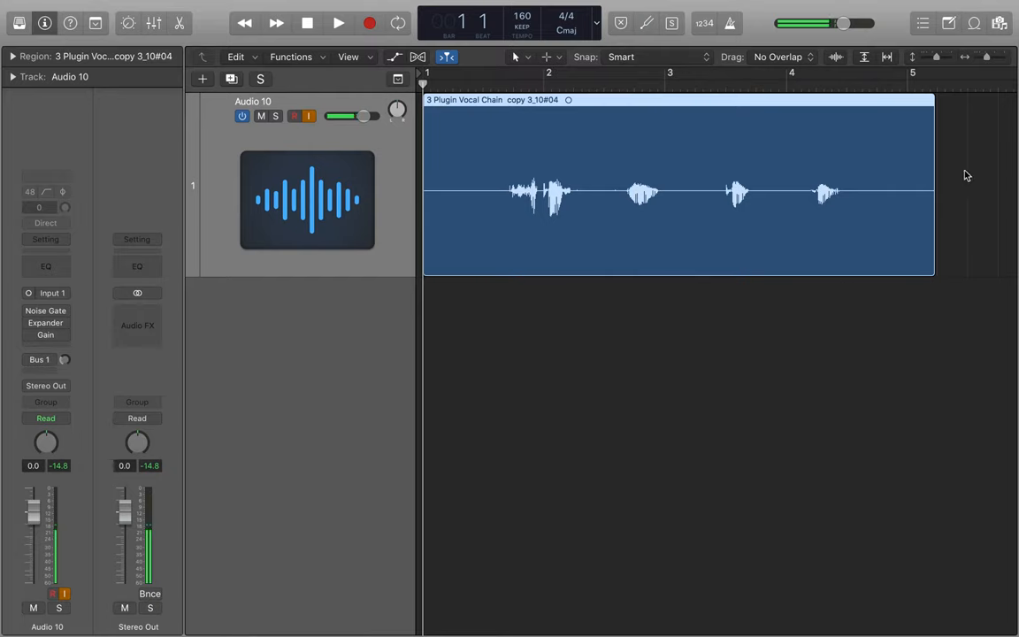
pyautogui.moveTo(208, 388)
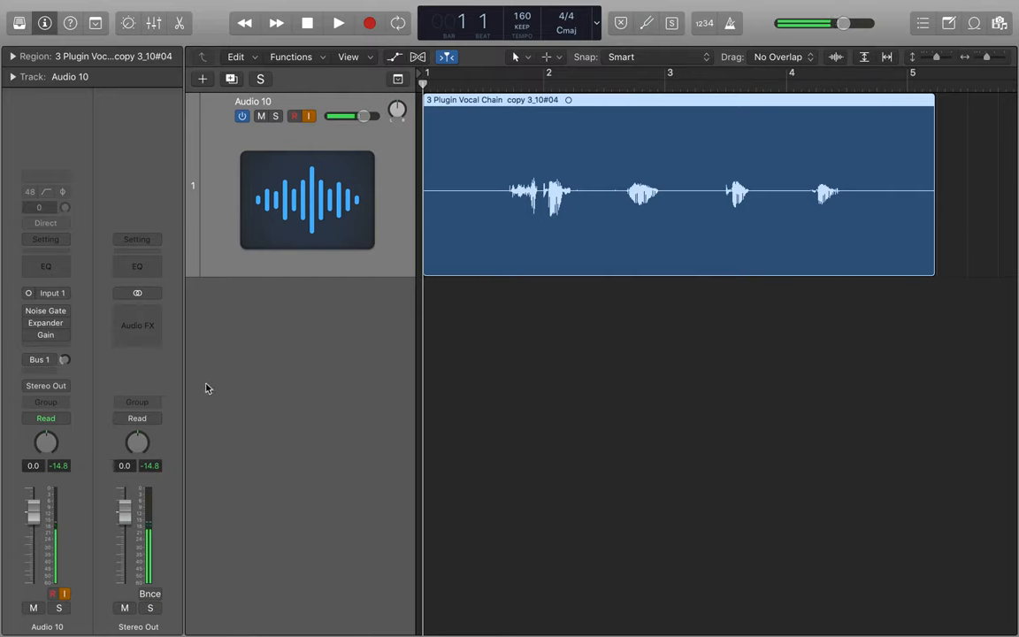
pyautogui.moveTo(234, 357)
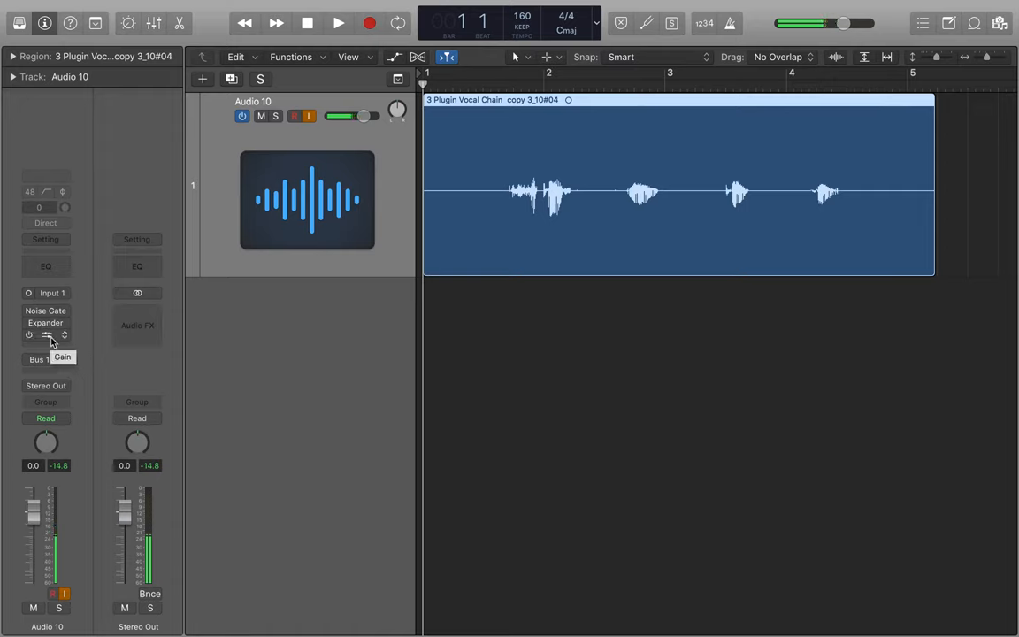
# Set the vocal's Gain plugin to +9.0 dB, power it on, and close its window.
pyautogui.click(45, 335)
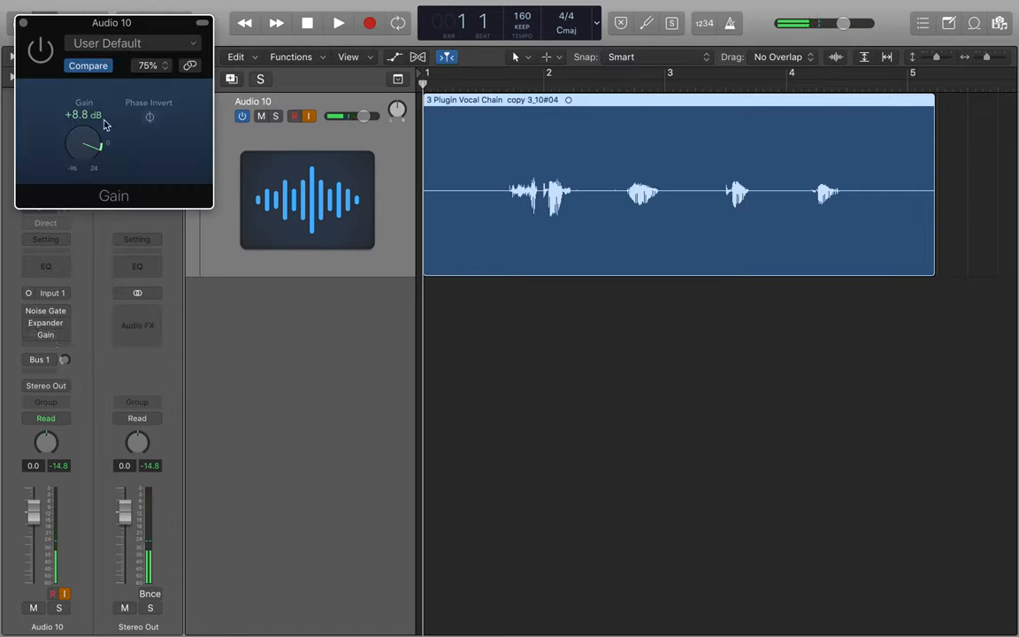
pyautogui.moveTo(84, 141); pyautogui.dragTo(89, 150)
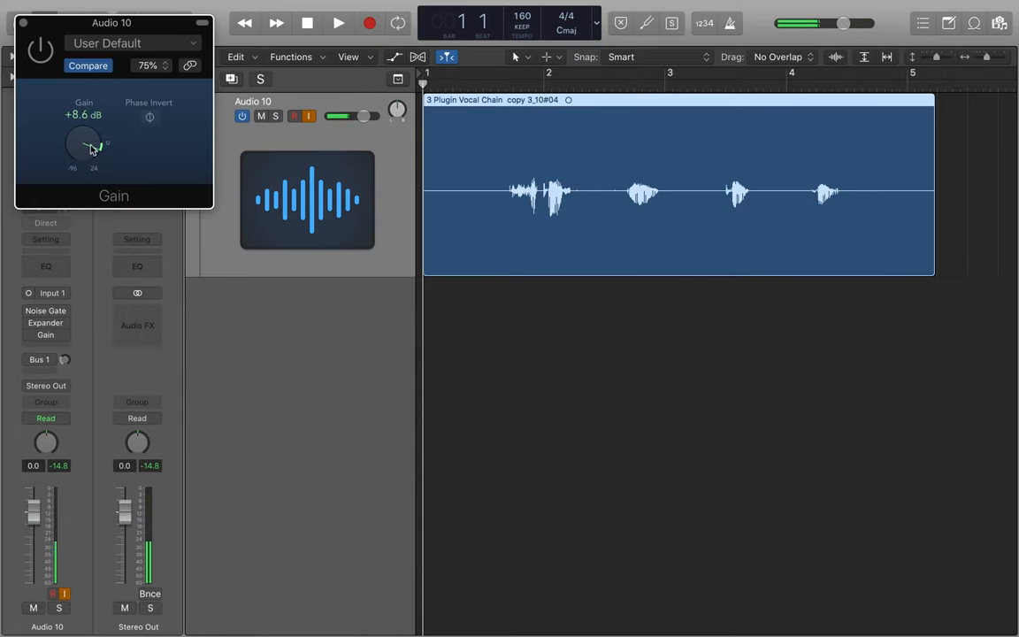
pyautogui.moveTo(89, 146); pyautogui.dragTo(84, 137)
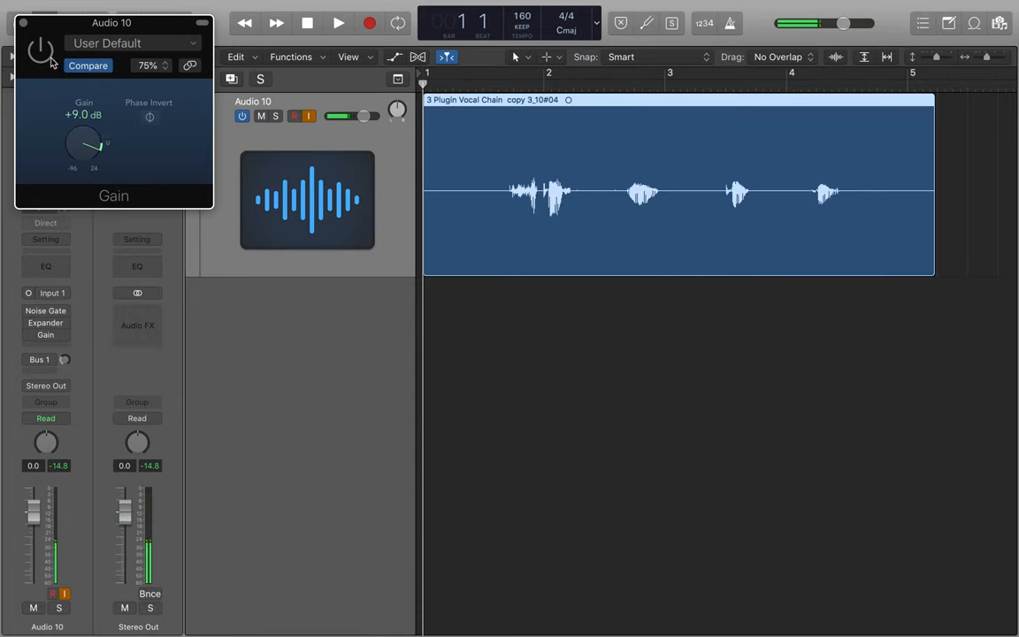
pyautogui.click(41, 51)
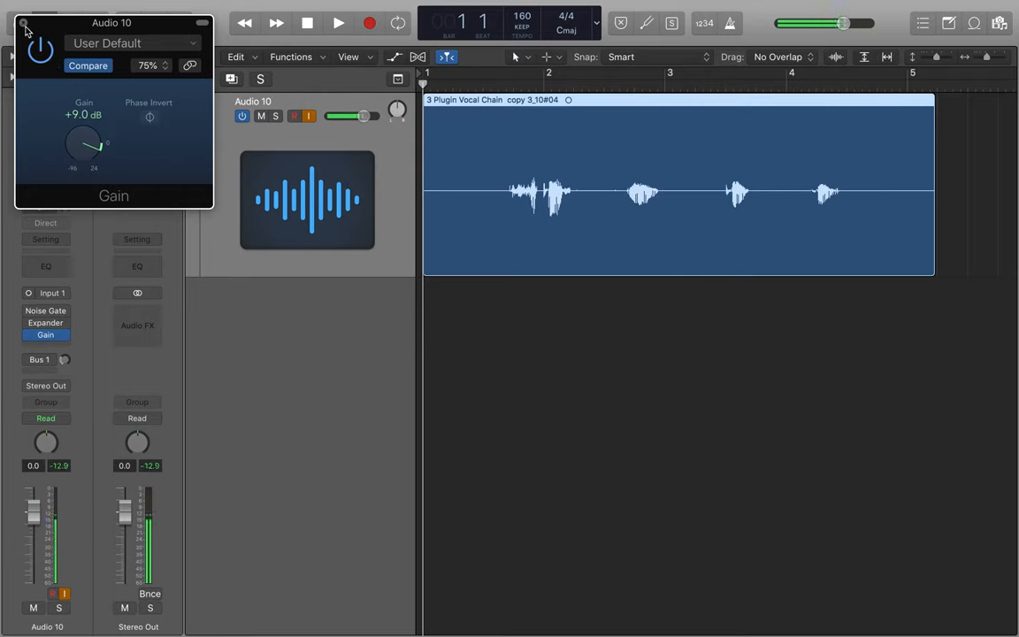
pyautogui.click(25, 22)
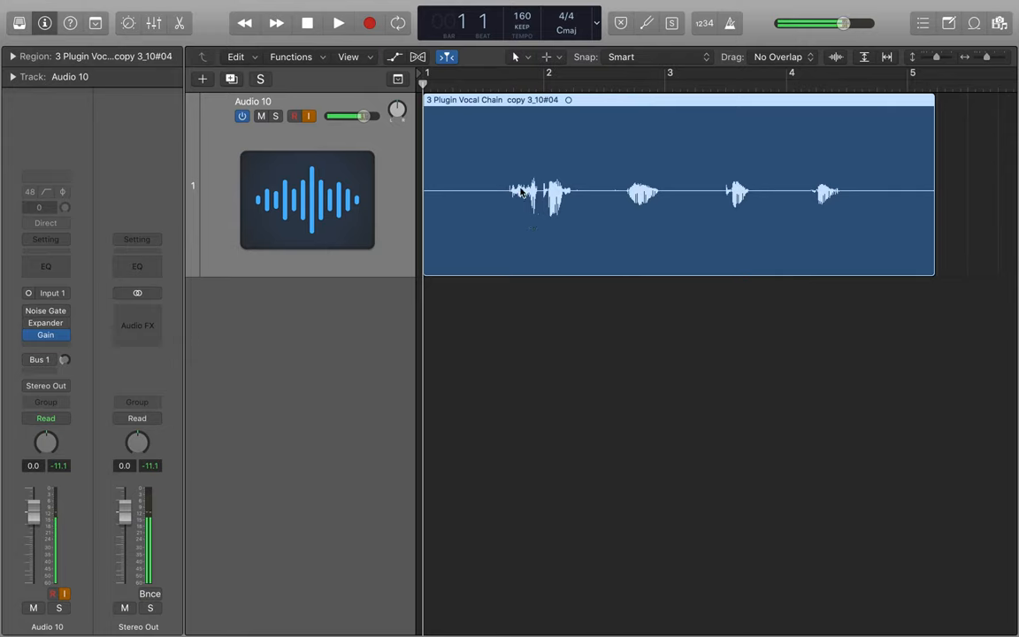
pyautogui.moveTo(652, 209)
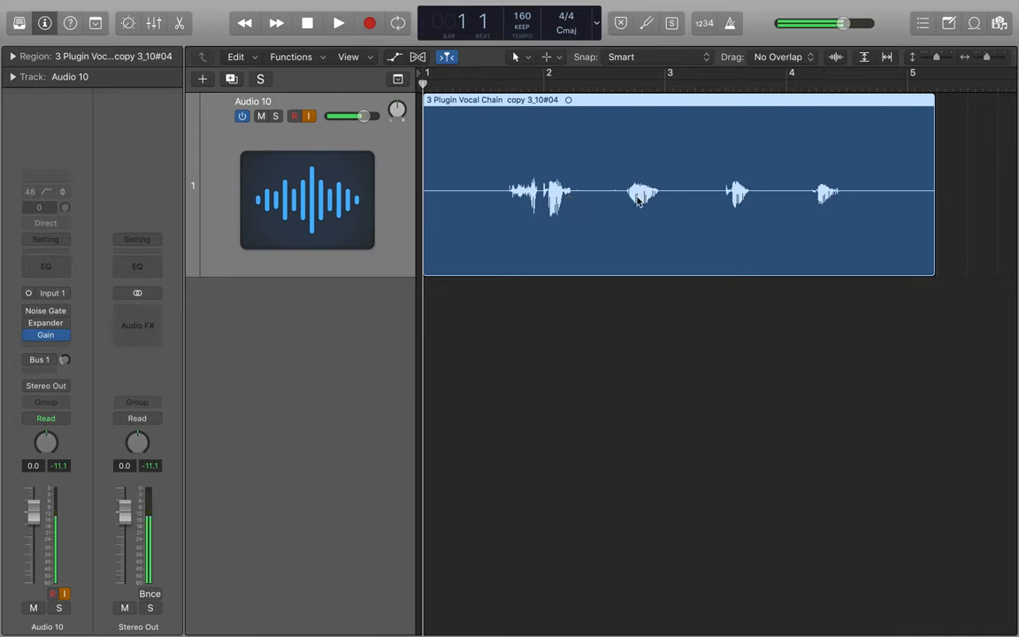
pyautogui.moveTo(837, 199)
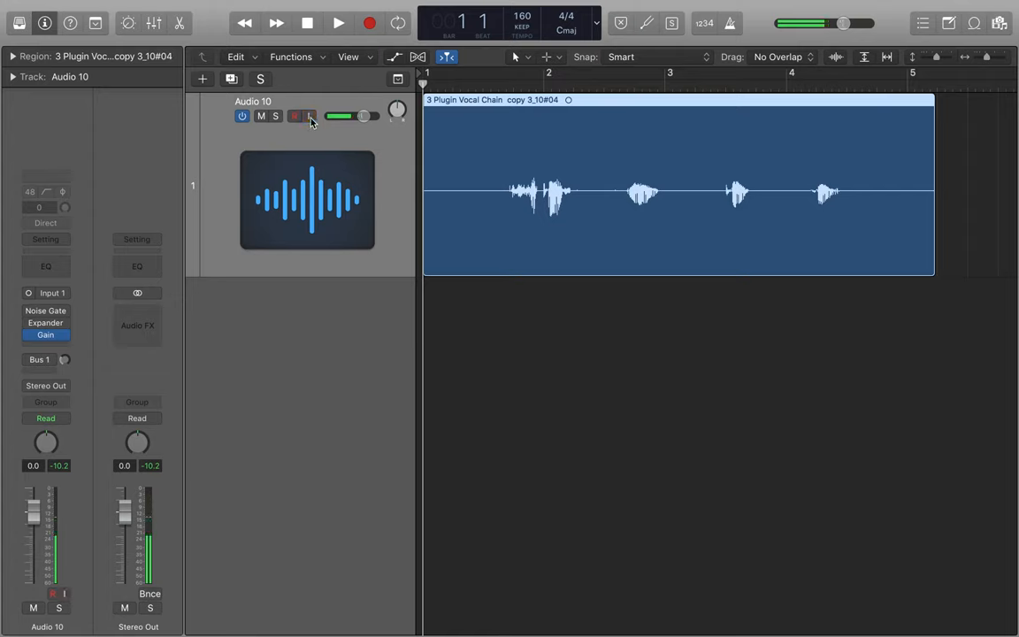
# Play the Audio 10 vocal with input monitoring on, then return the playhead to the start.
pyautogui.click(339, 23)
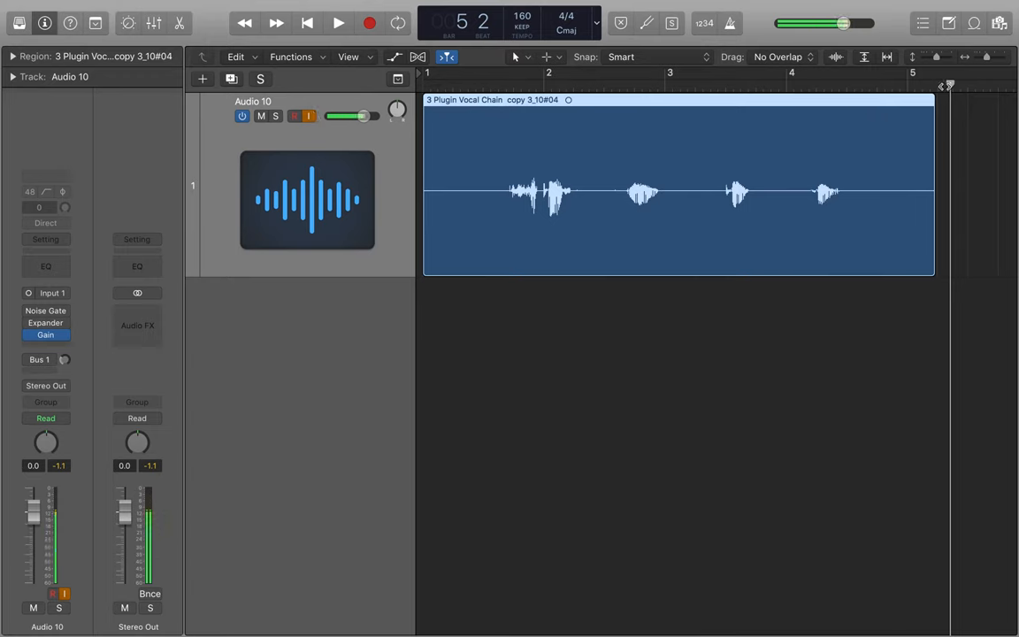
pyautogui.click(307, 23)
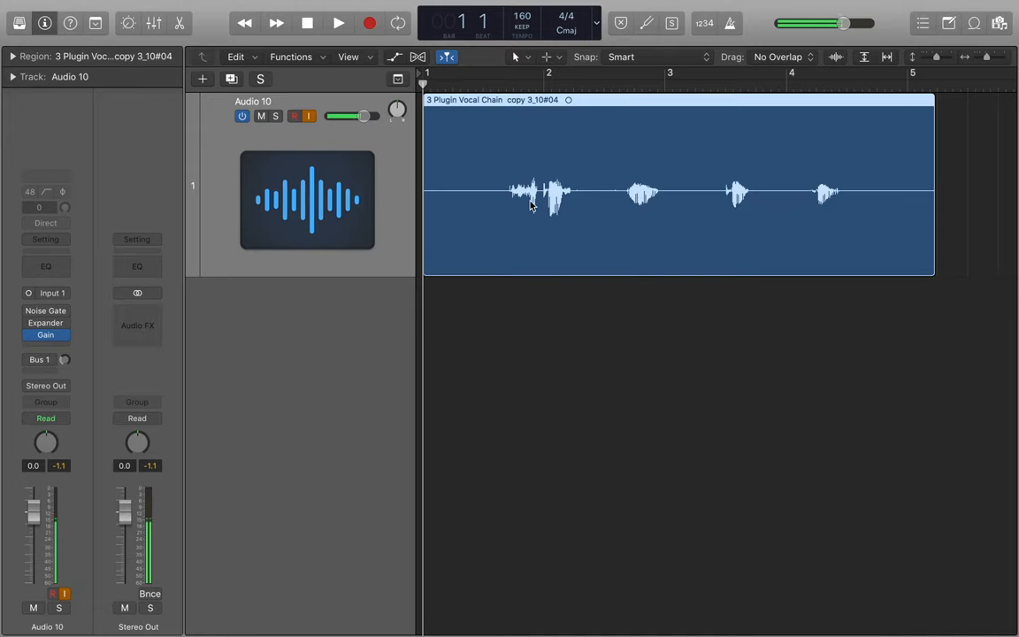
pyautogui.moveTo(546, 199)
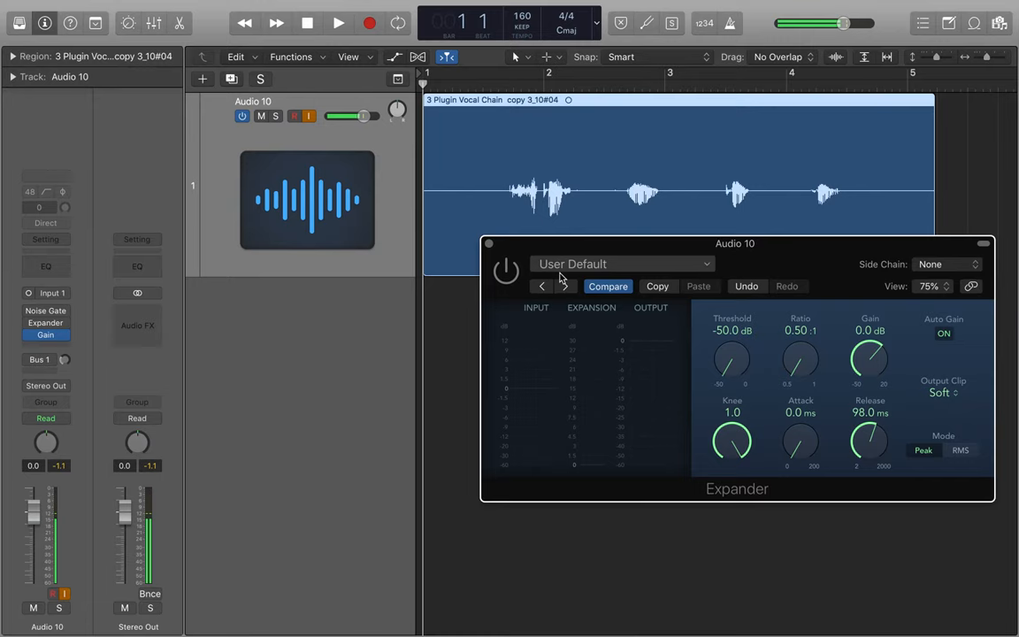
# Switch on the Expander and set its threshold to -32 dB.
pyautogui.click(506, 271)
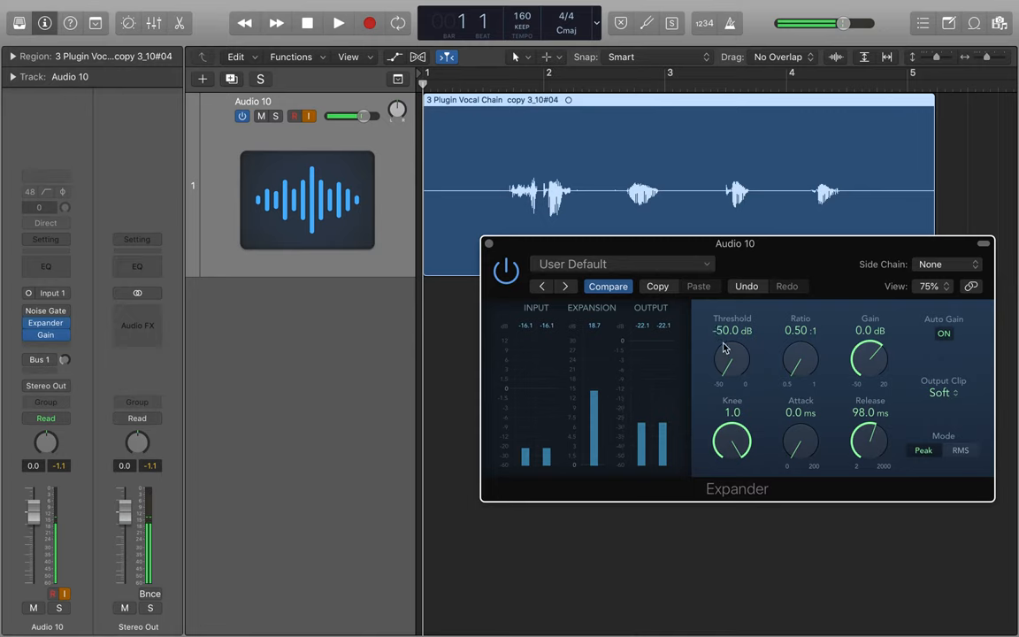
pyautogui.moveTo(801, 343)
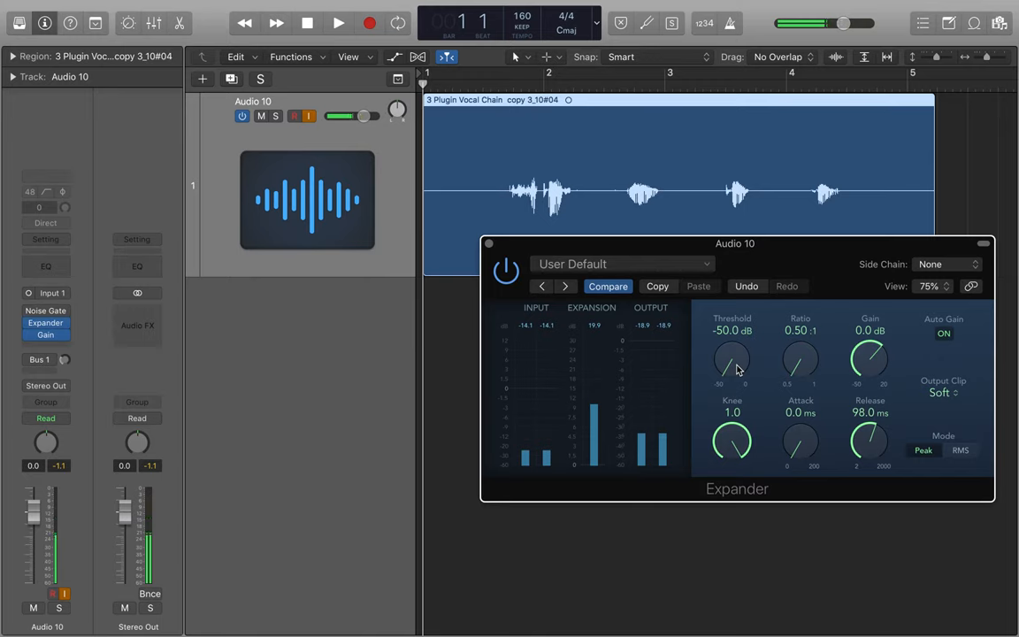
pyautogui.moveTo(731, 359); pyautogui.dragTo(732, 340)
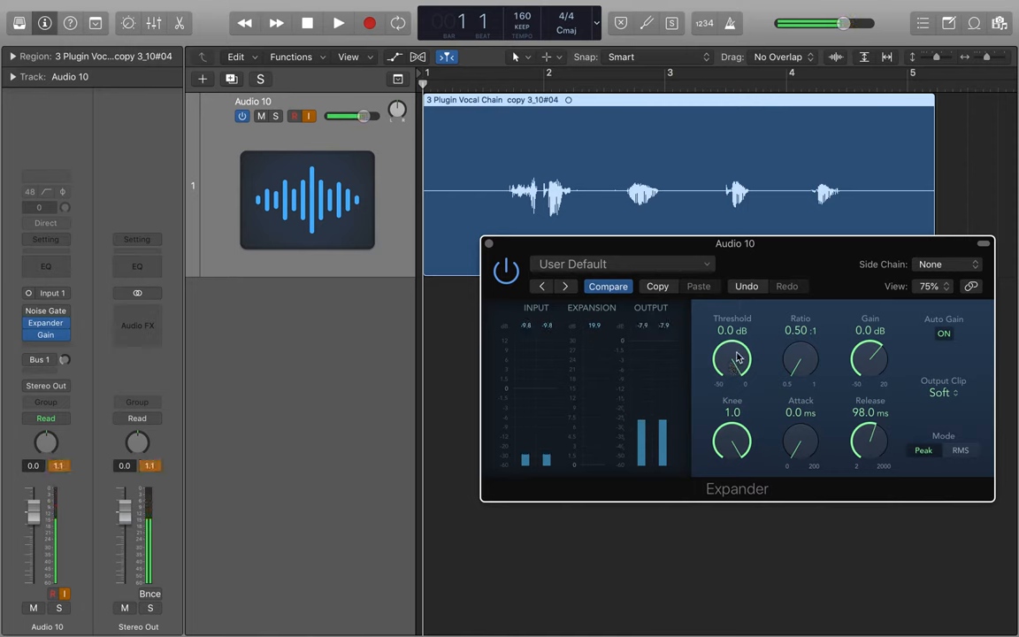
pyautogui.moveTo(732, 359); pyautogui.dragTo(733, 385)
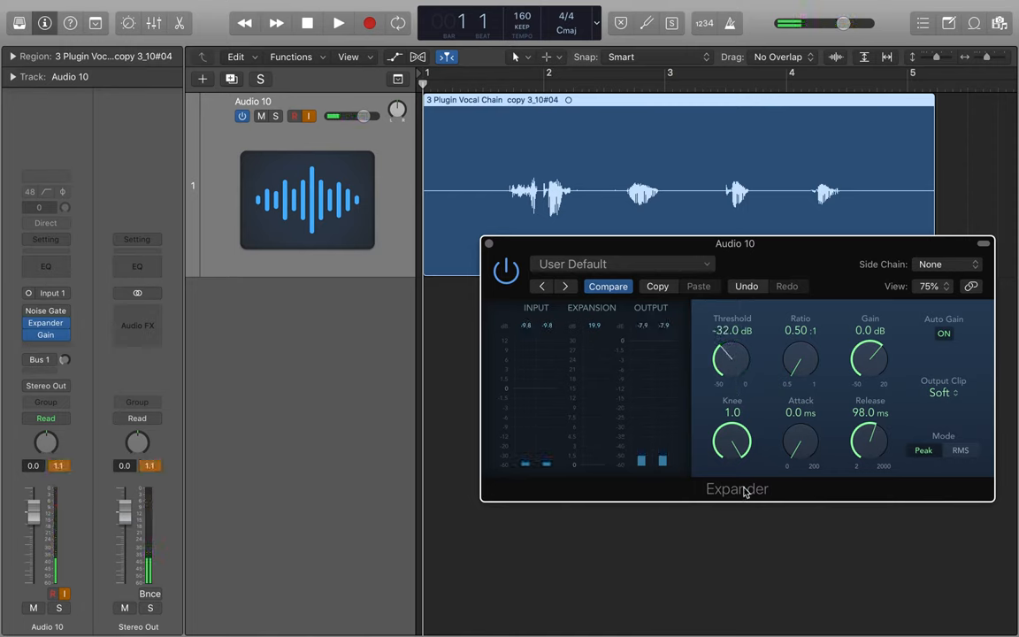
pyautogui.moveTo(732, 359); pyautogui.dragTo(732, 381)
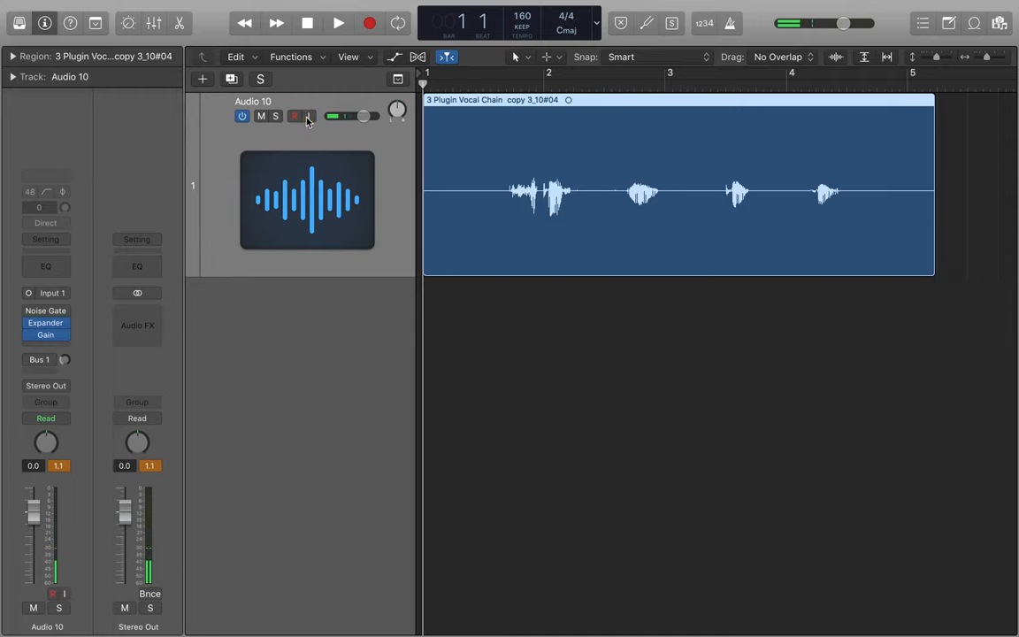
# Audition the Audio 10 vocal through the active Expander and Gain with input monitoring on.
pyautogui.click(338, 23)
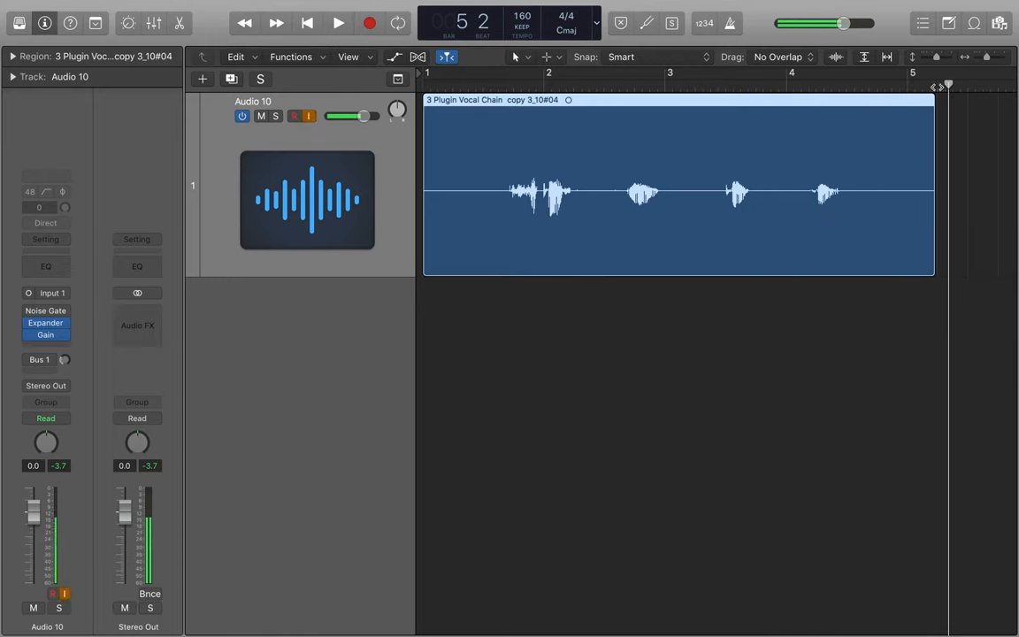
pyautogui.click(307, 23)
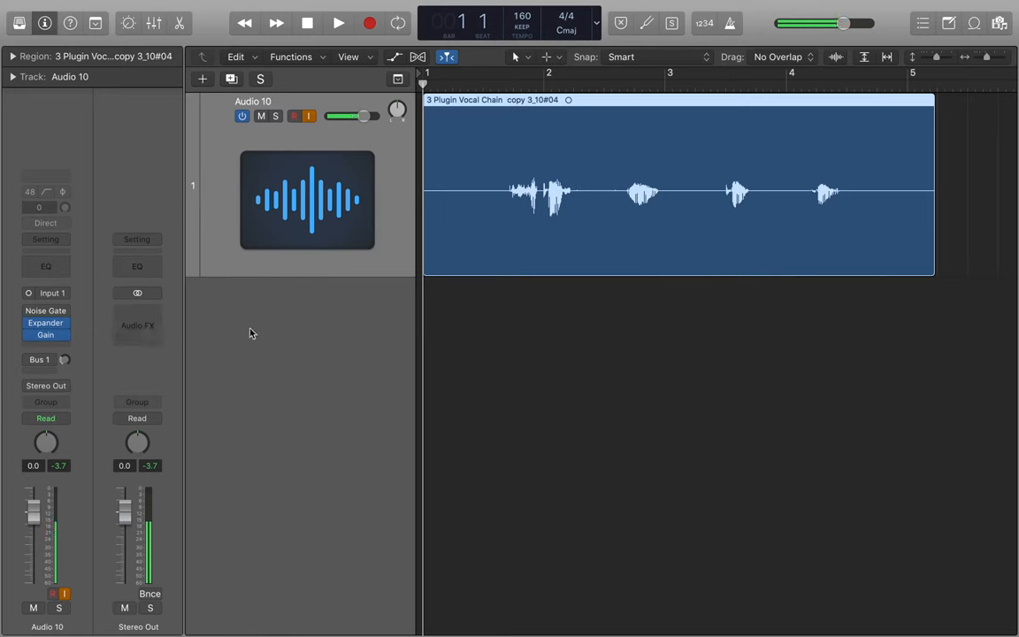
pyautogui.moveTo(192, 308)
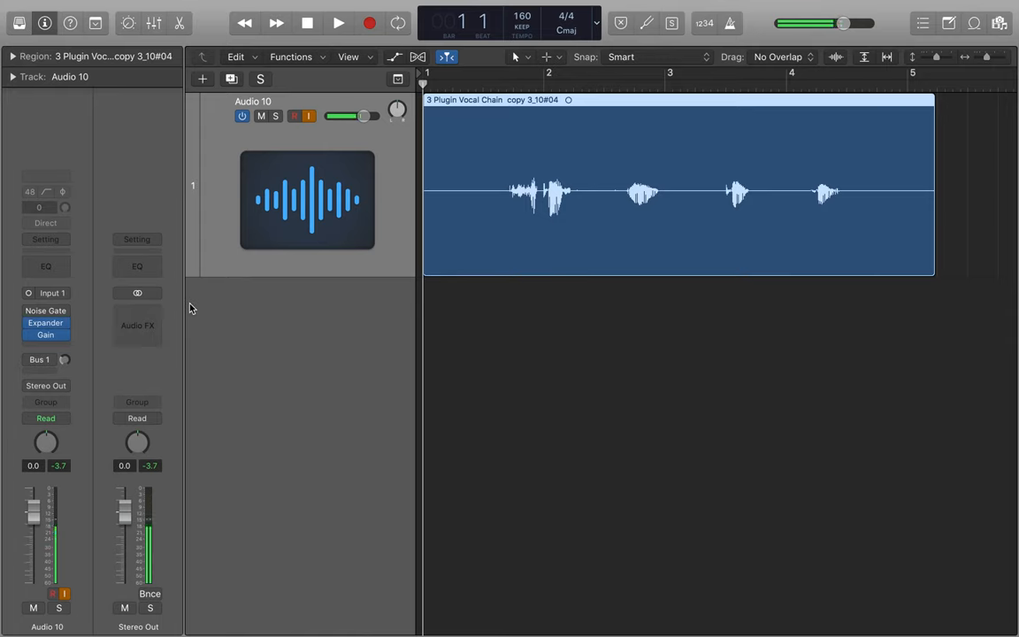
pyautogui.moveTo(717, 471)
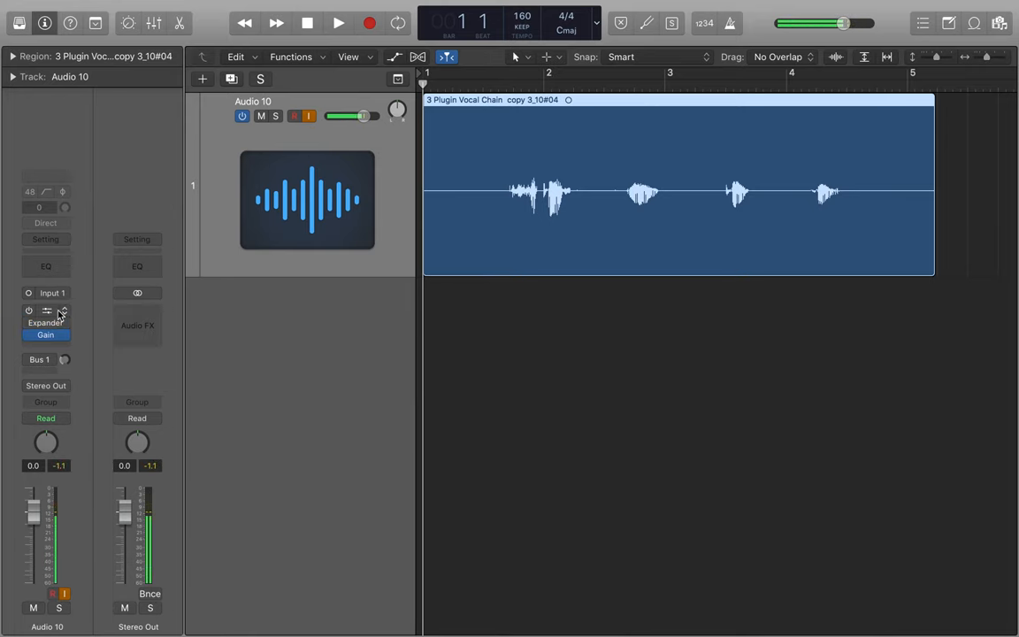
# Enable the Noise Gate on Audio 10 and open its window at -45 dB.
pyautogui.click(45, 311)
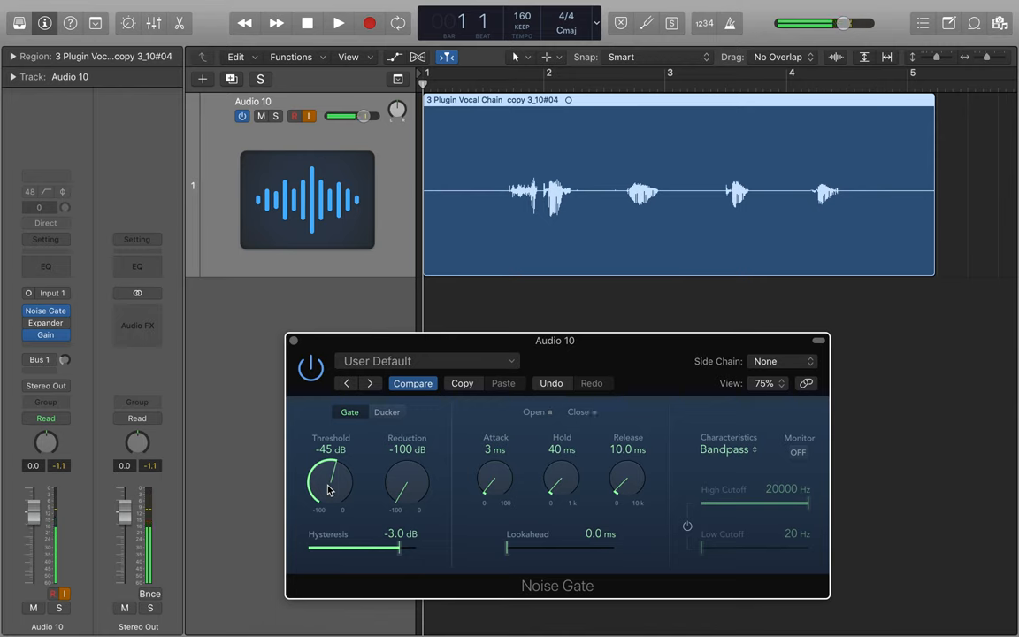
pyautogui.click(548, 412)
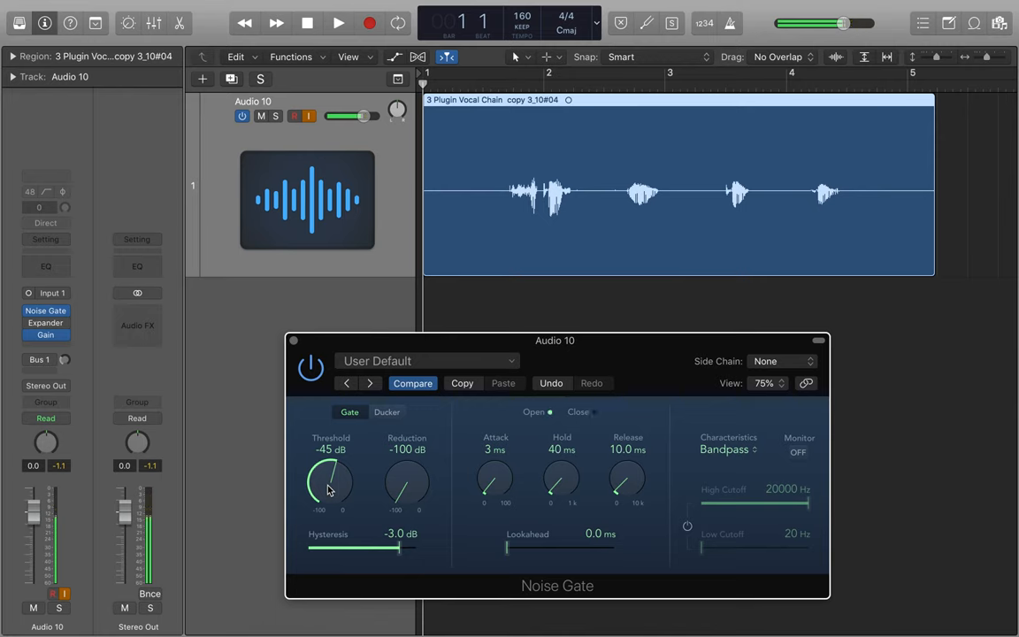
pyautogui.moveTo(529, 176)
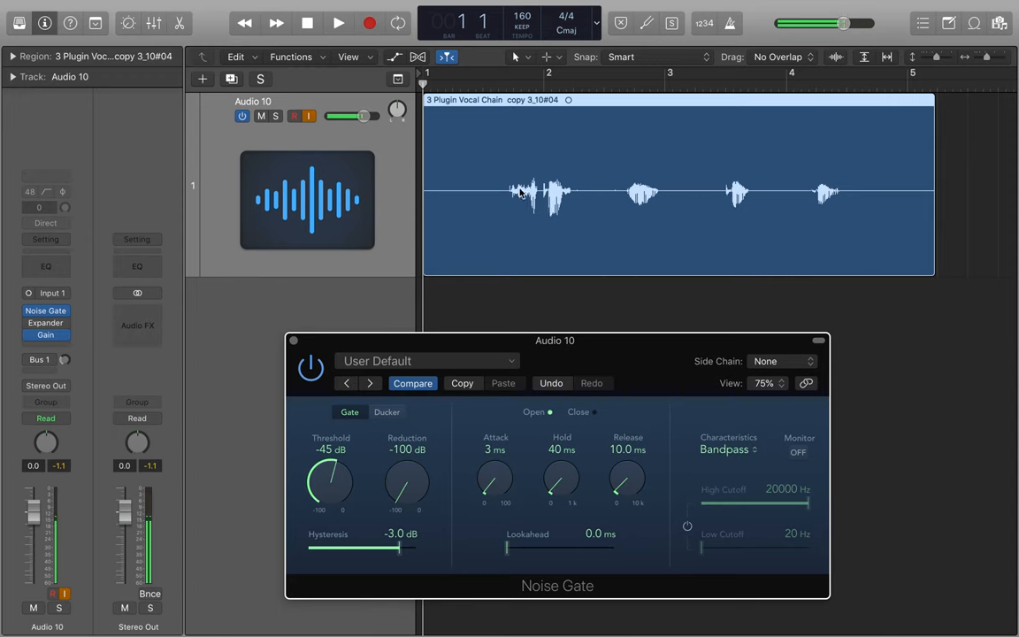
pyautogui.moveTo(546, 201)
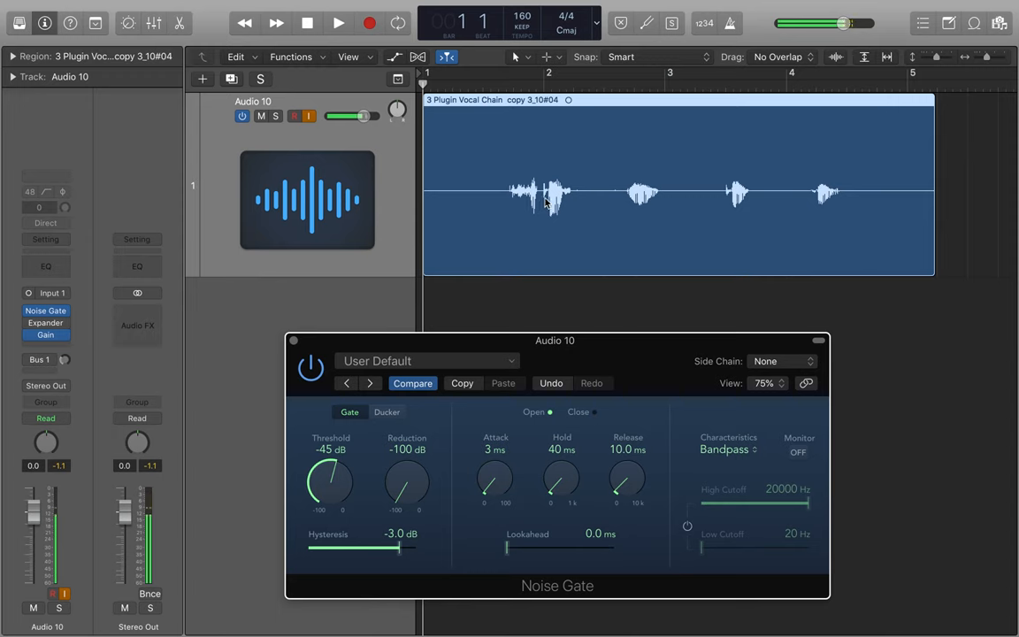
pyautogui.moveTo(456, 377)
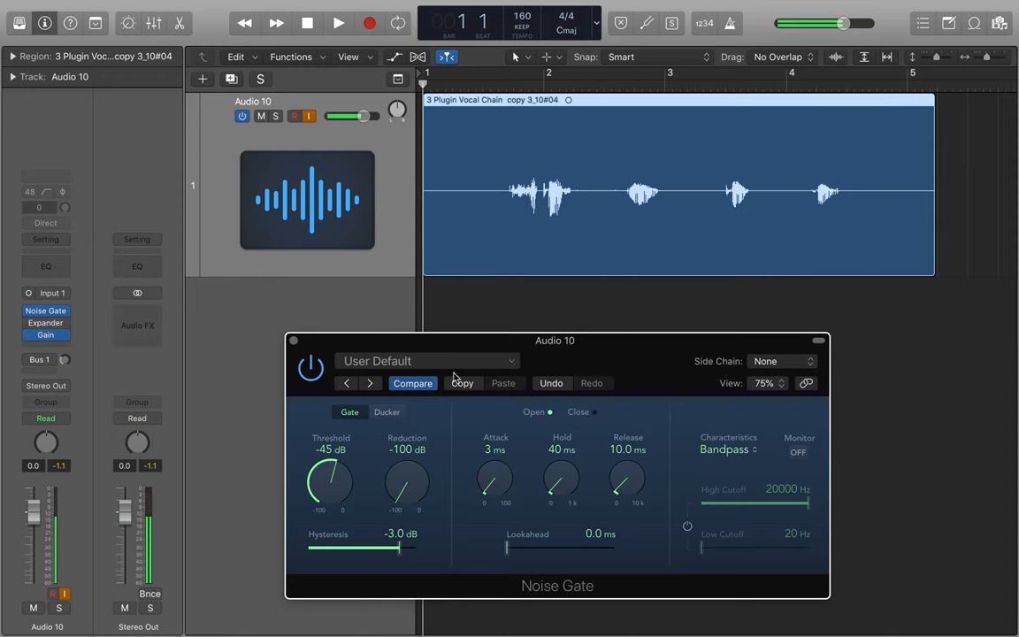
pyautogui.moveTo(353, 447)
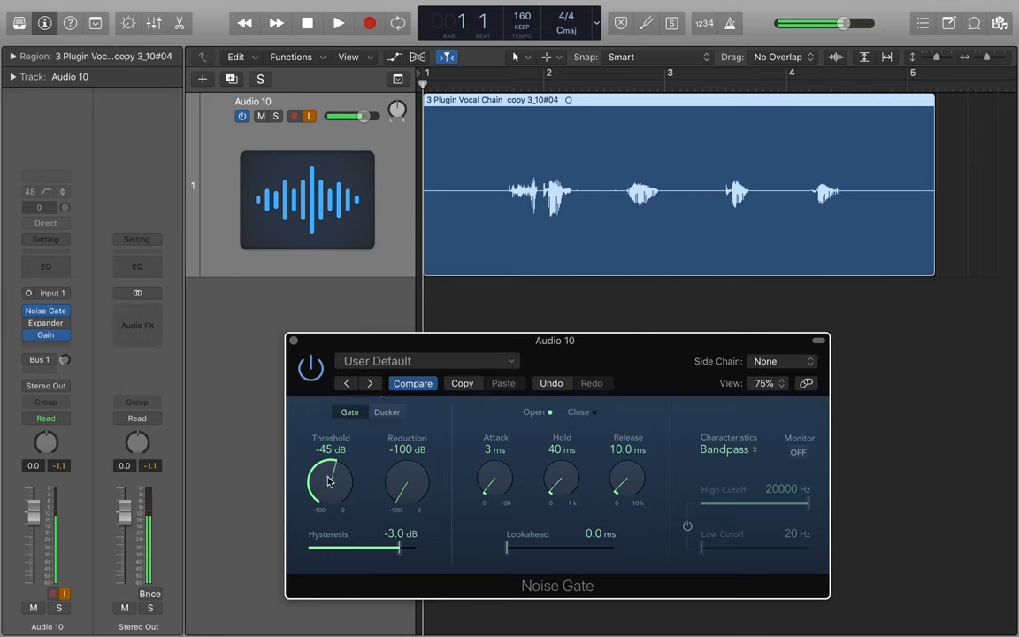
# Audition the vocal with the gate threshold at -40 dB, then lower it to -50 dB.
pyautogui.moveTo(329, 482); pyautogui.dragTo(332, 469)
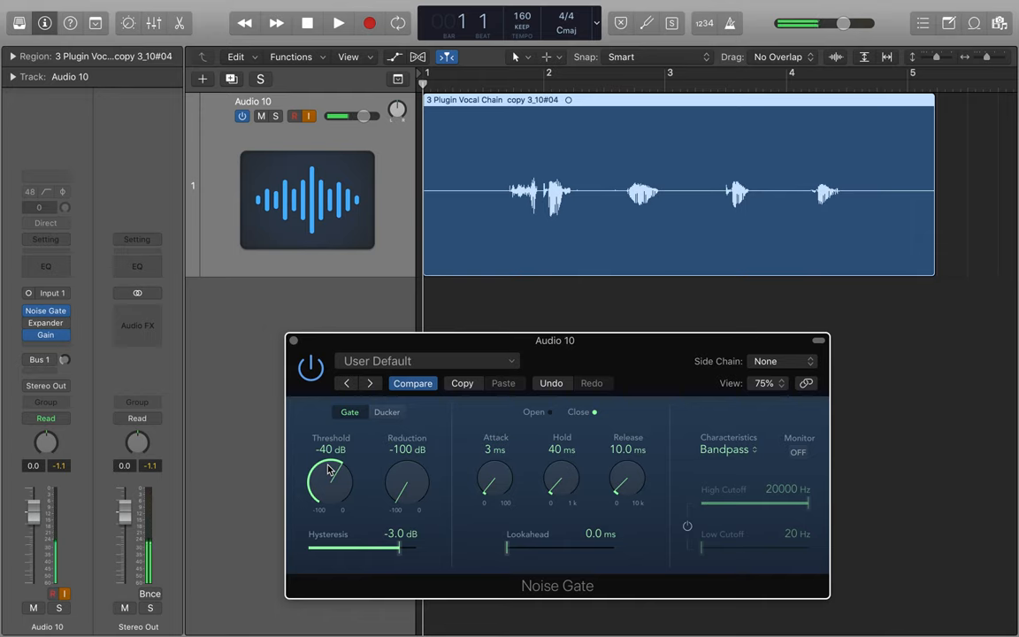
pyautogui.click(338, 23)
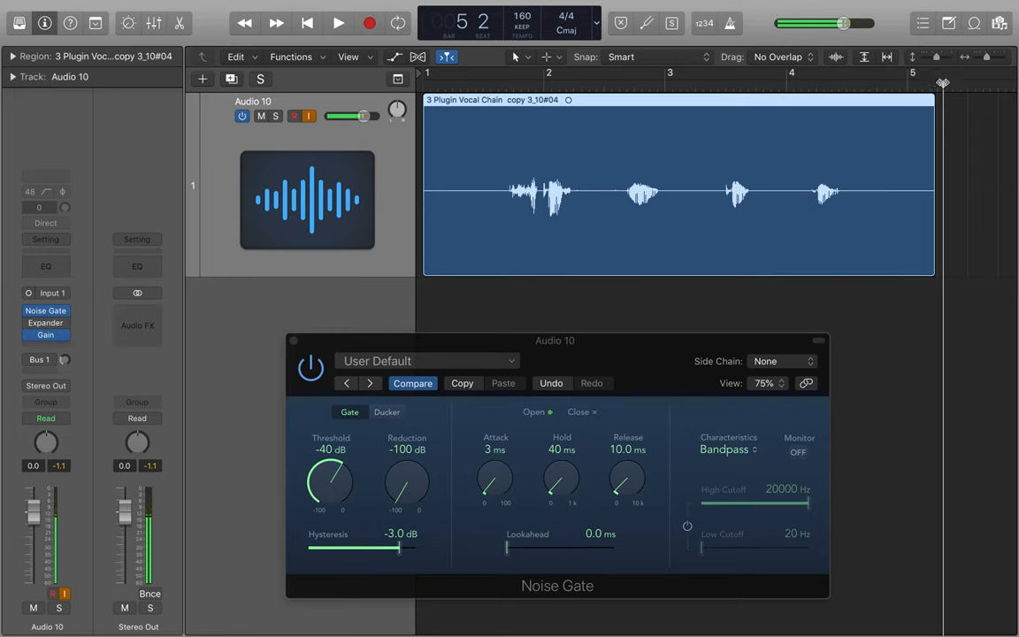
pyautogui.click(307, 23)
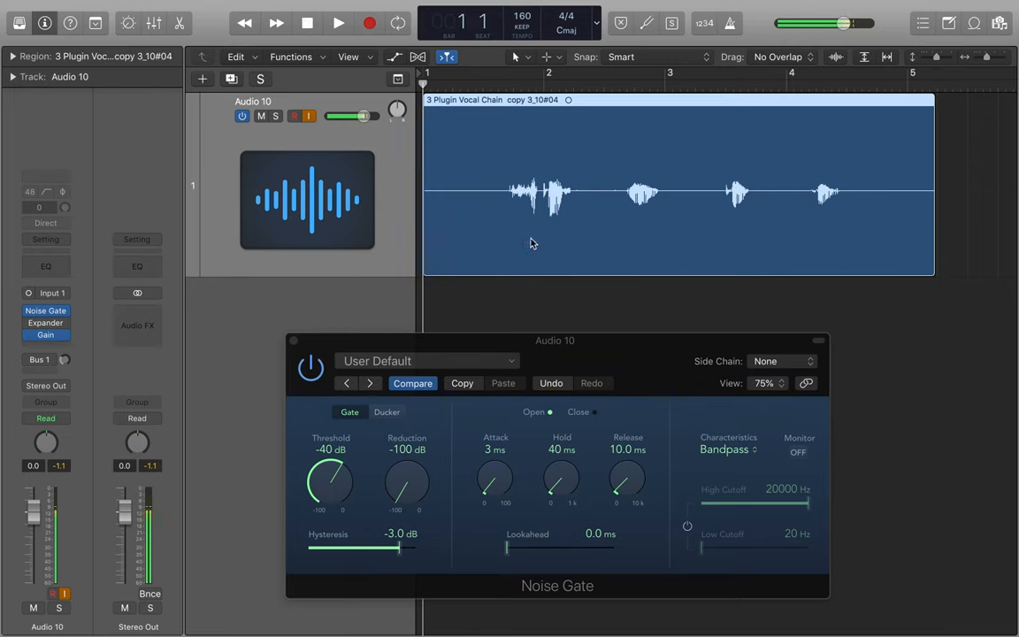
pyautogui.moveTo(529, 201)
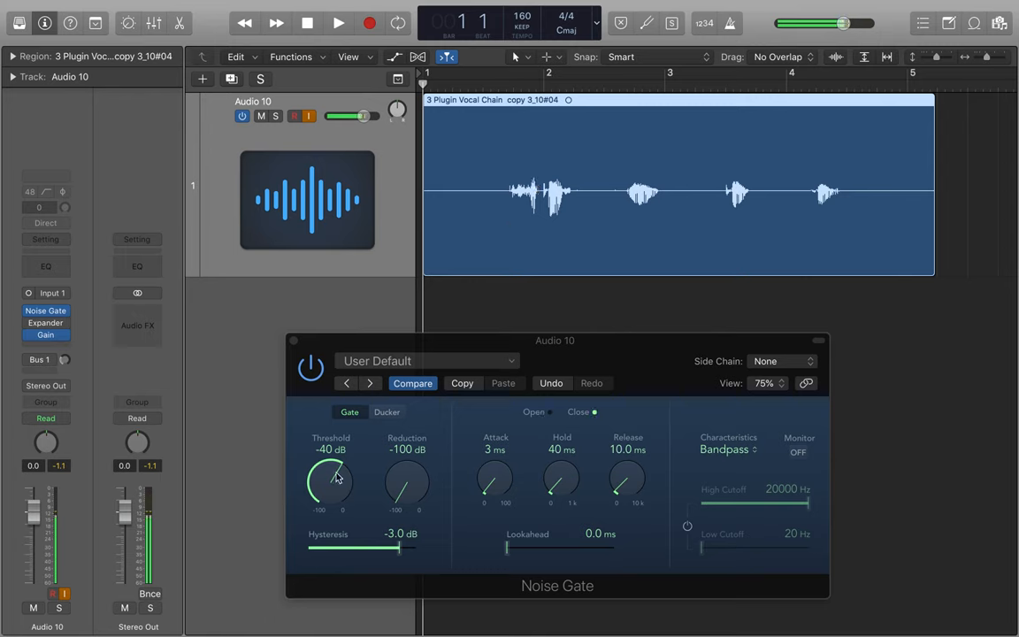
pyautogui.moveTo(329, 482); pyautogui.dragTo(329, 496)
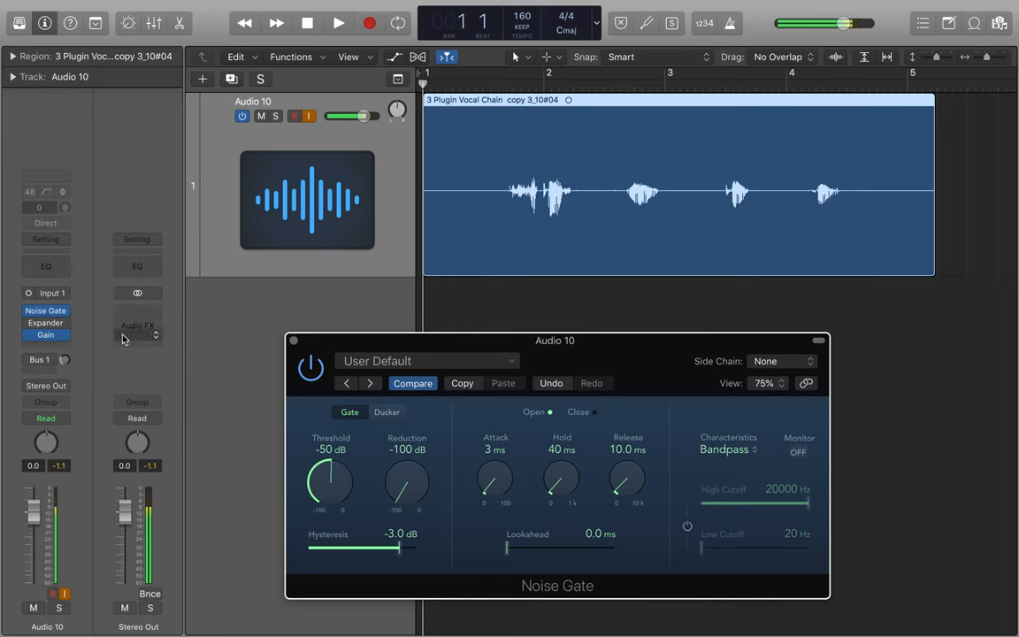
pyautogui.moveTo(137, 341)
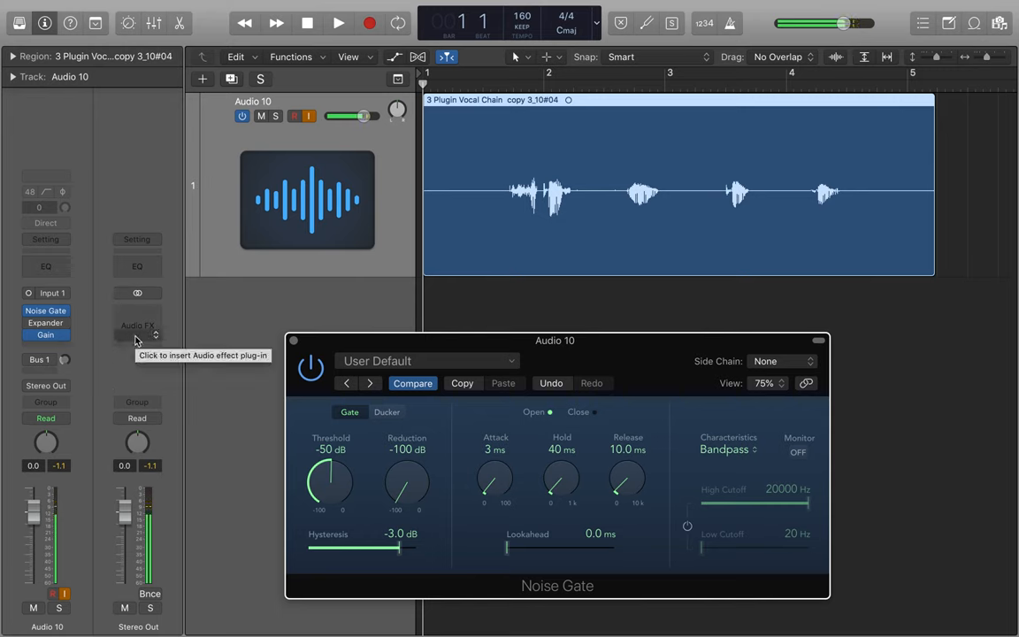